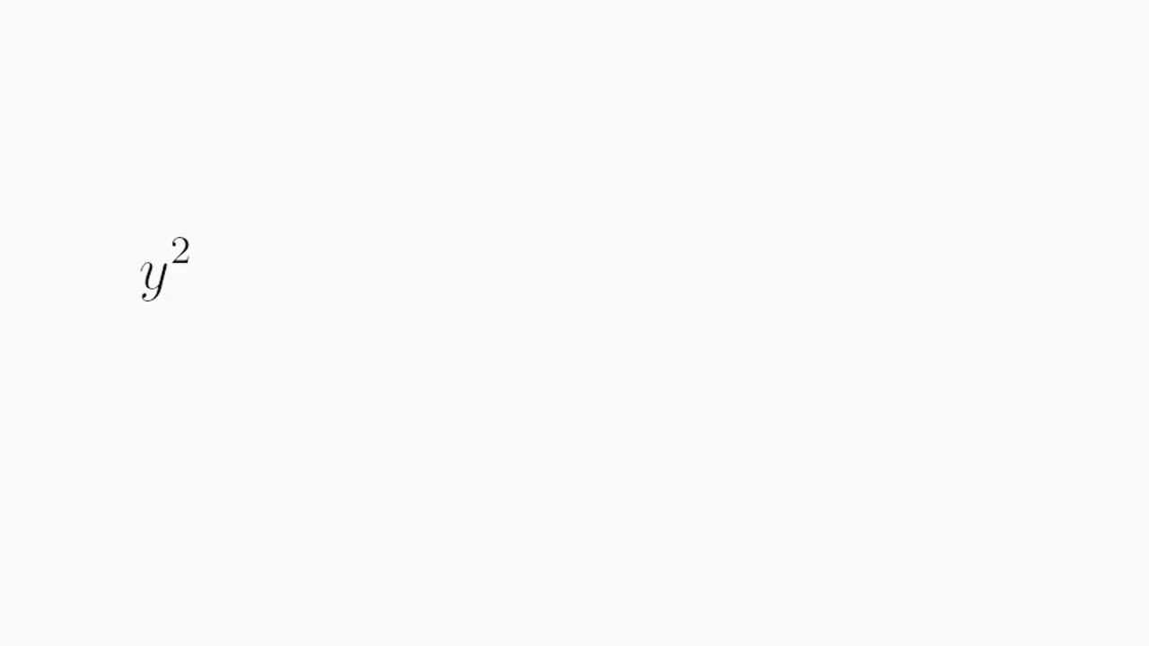
Enter the equation y² = x³ − 5x + 8 so the red elliptic curve plots on the grid.
text(+ ay)
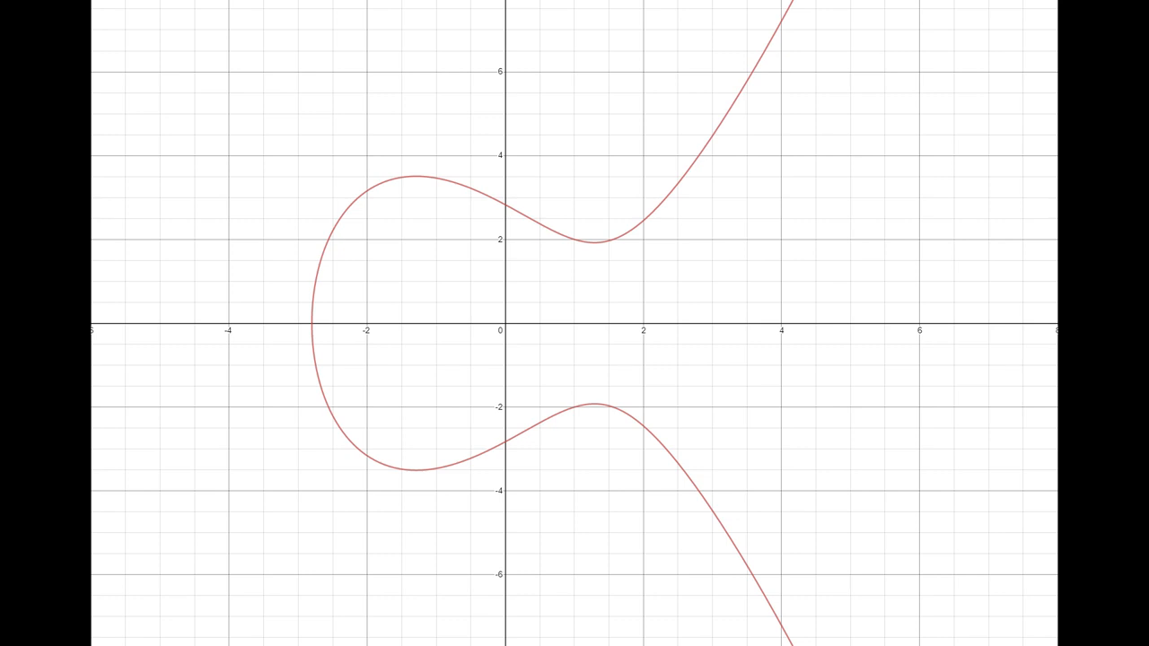
Mark P and Q on the curve and the reflected sum point below the chord's third intersection.
click(313, 280)
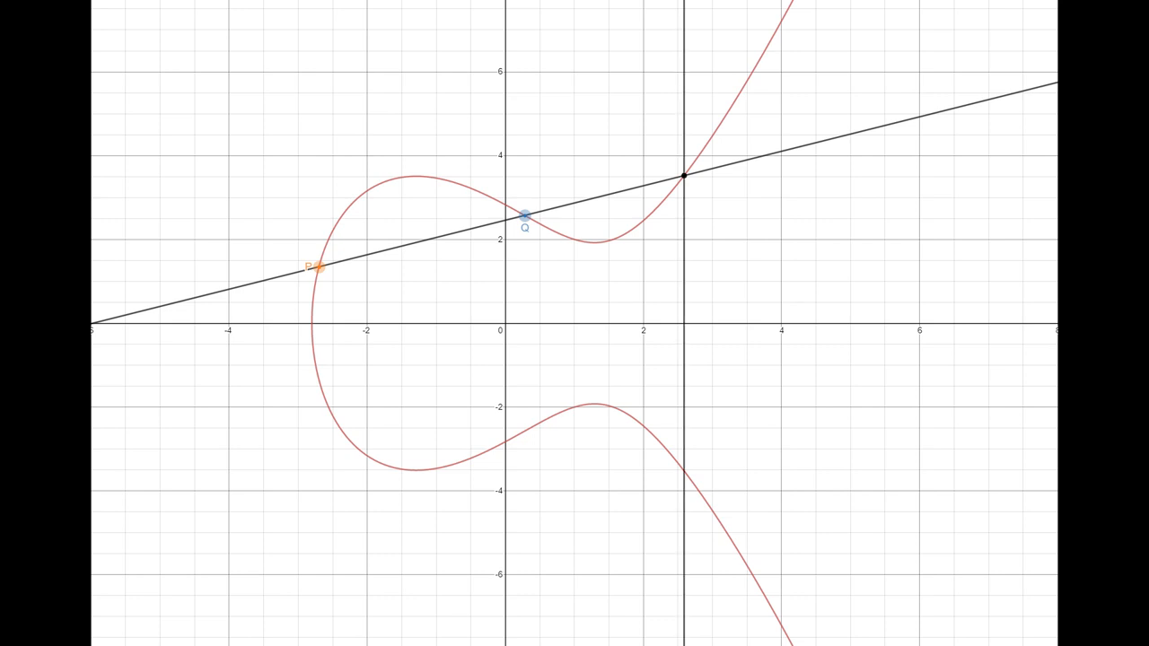
click(682, 470)
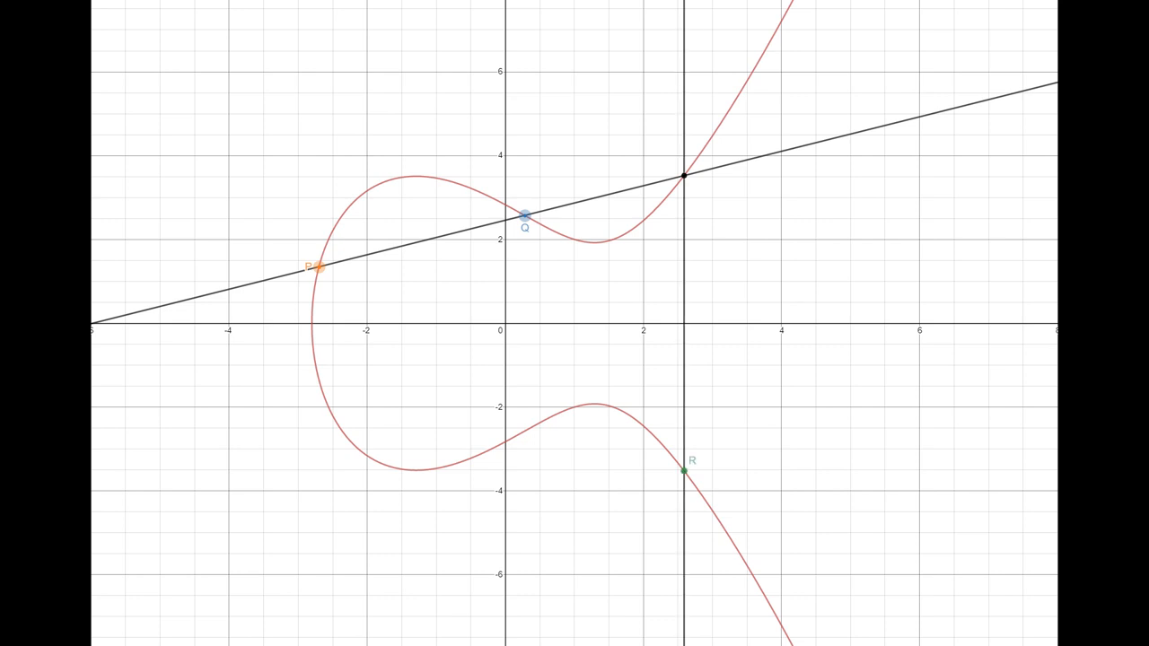